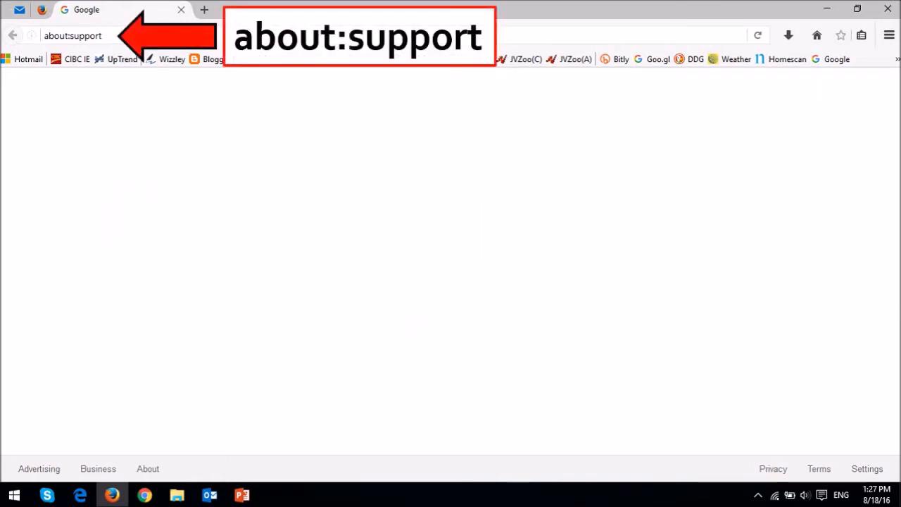
- Load the about:support troubleshooting page to check the multi-process status
key("Enter")
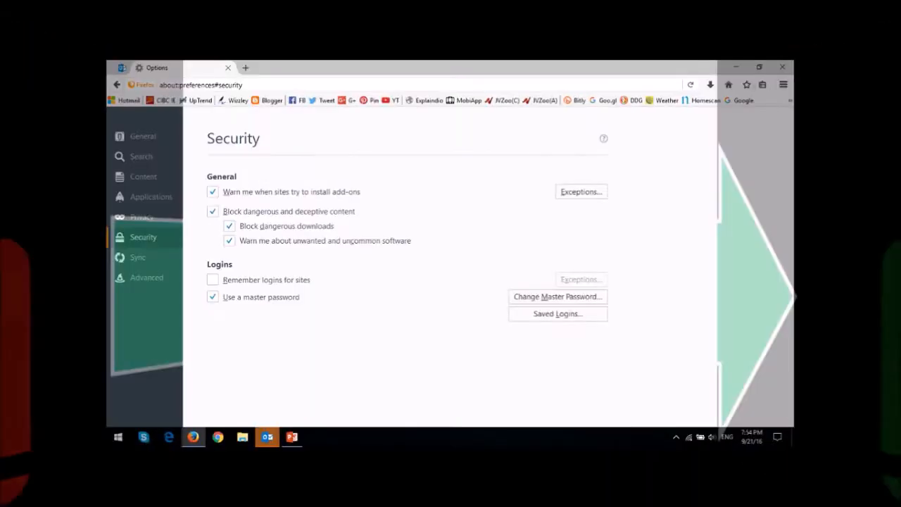
- Show the Saved Logins list from the Security preferences
left_click(557, 314)
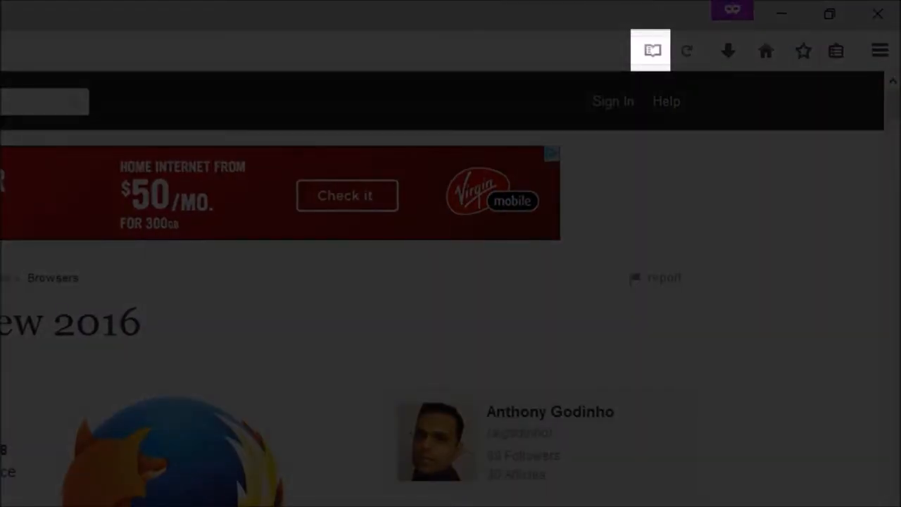
- Switch the Firefox Review 2016 article into Reader View from the address bar
left_click(655, 50)
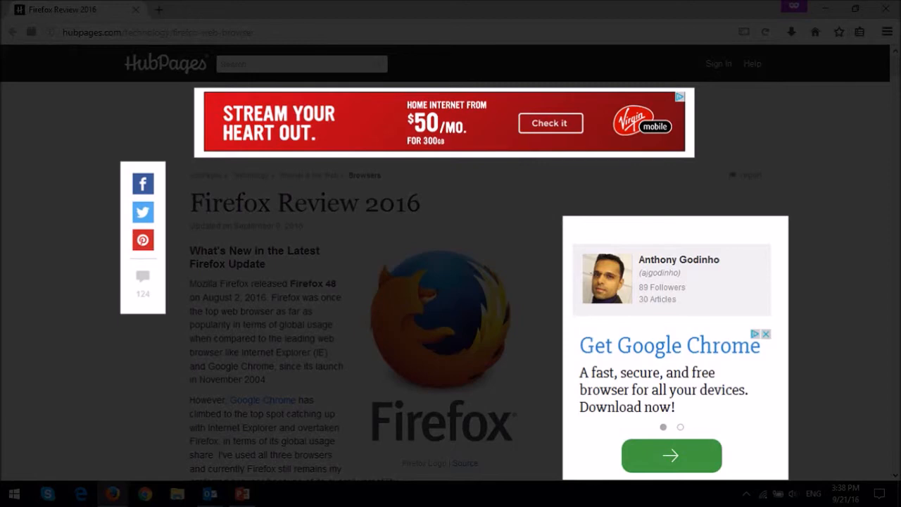
left_click(741, 30)
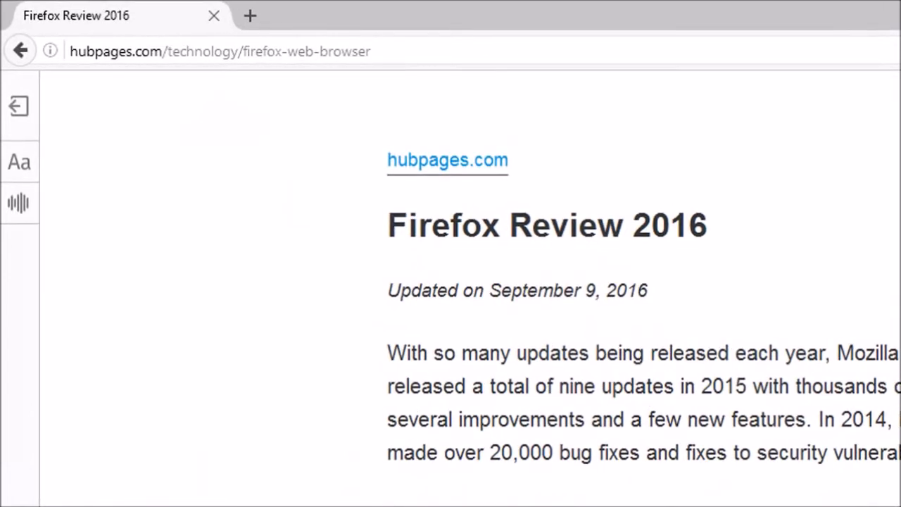
- Start Narrate so the article is read aloud in Reader View
left_click(20, 203)
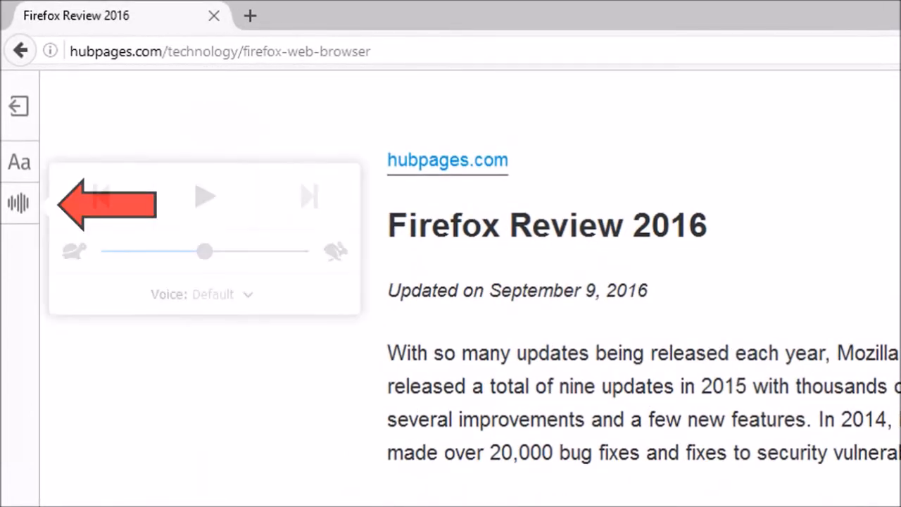
left_click(20, 162)
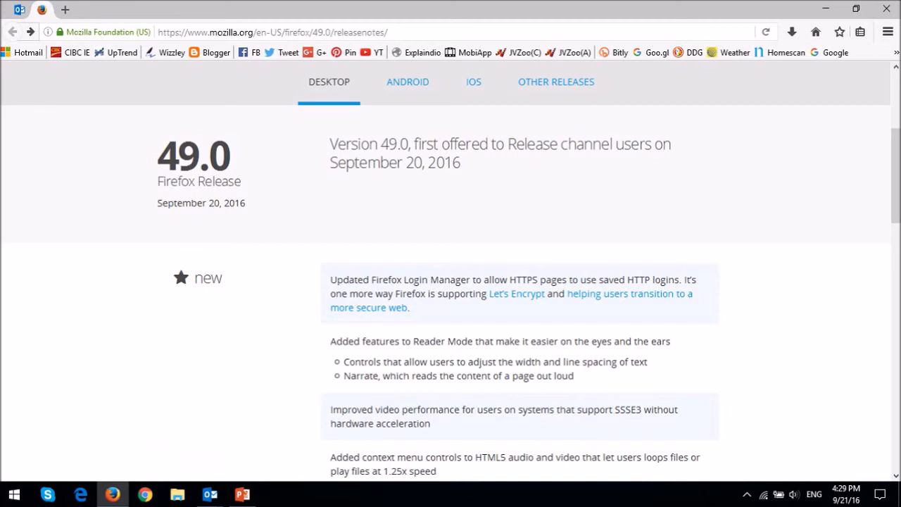
- Scroll the Firefox 49.0 release notes down to the changed and developer sections
scroll("down", 3)
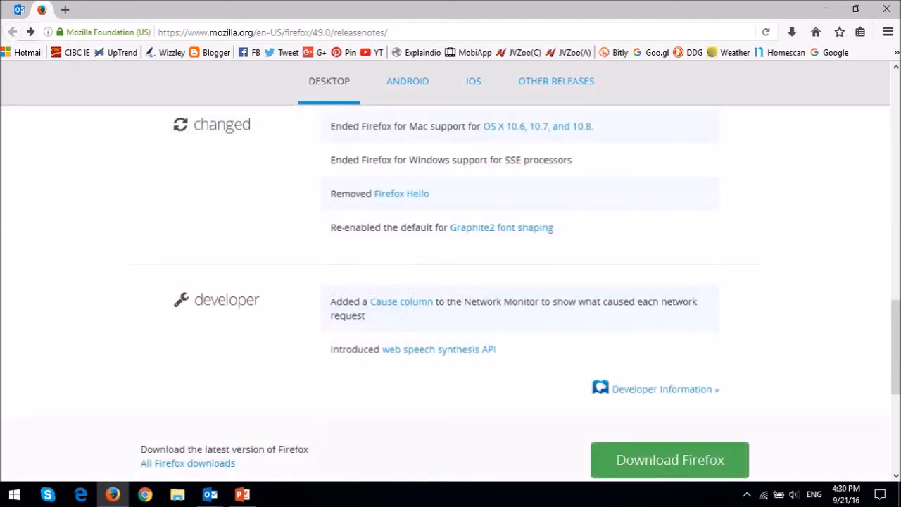